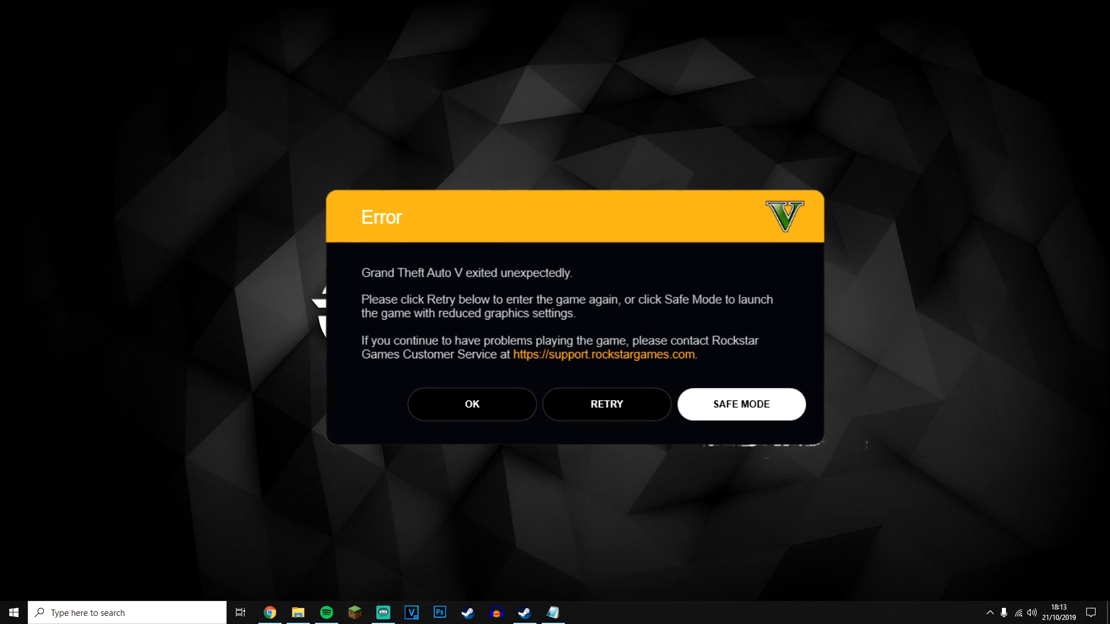
# Step: Dismiss the Grand Theft Auto V crash error dialog with OK
pyautogui.click(472, 405)
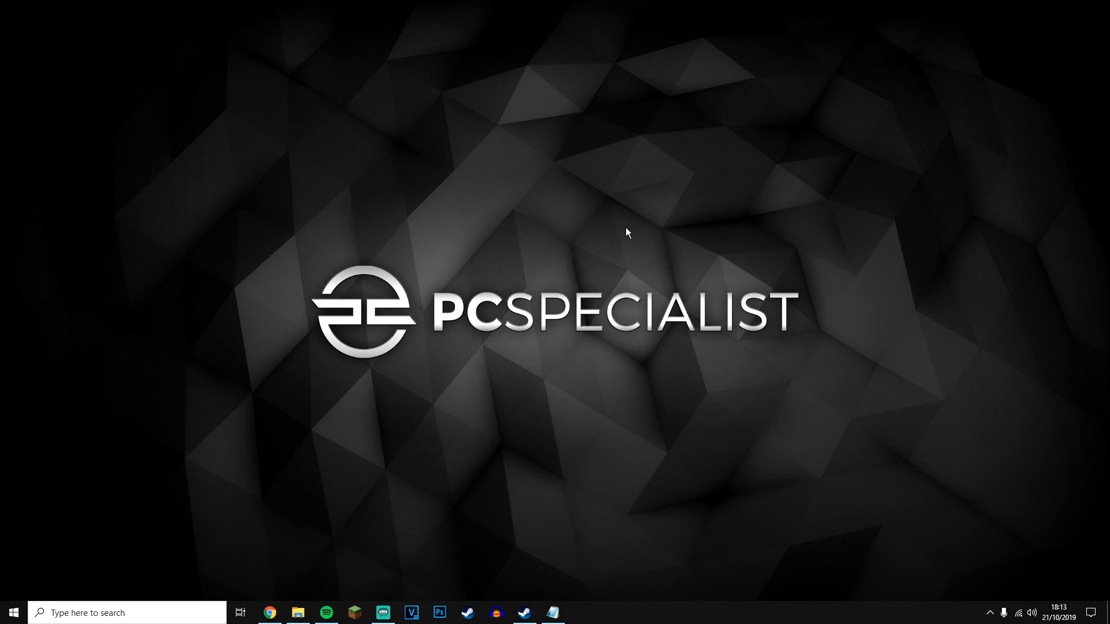
pyautogui.moveTo(577, 308)
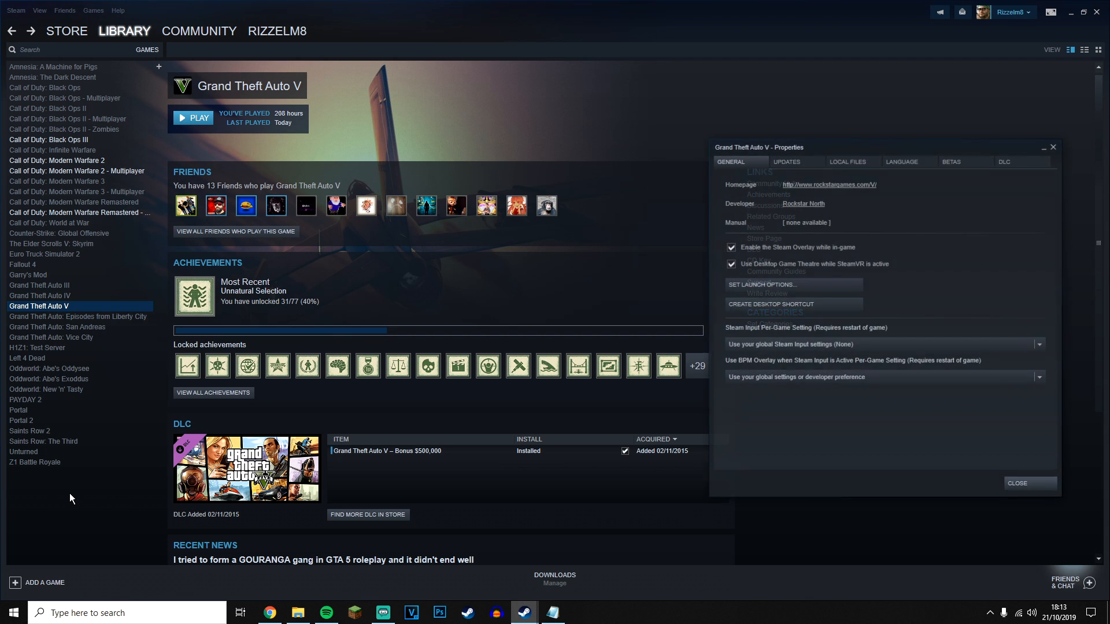
# Step: Close the Grand Theft Auto V properties window in Steam
pyautogui.click(850, 161)
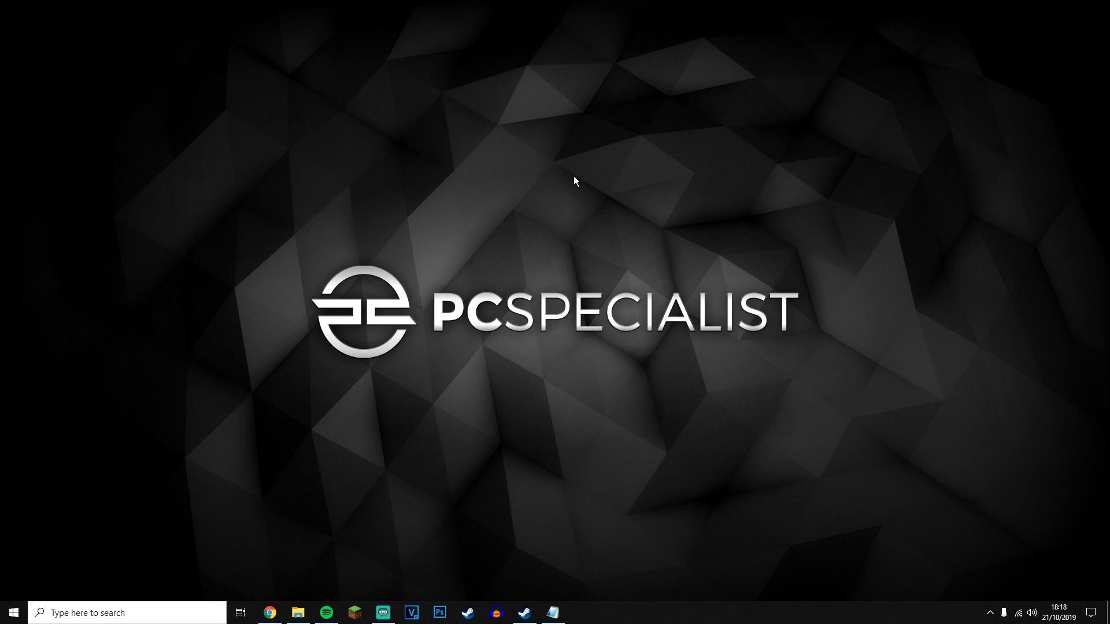
pyautogui.moveTo(307, 584)
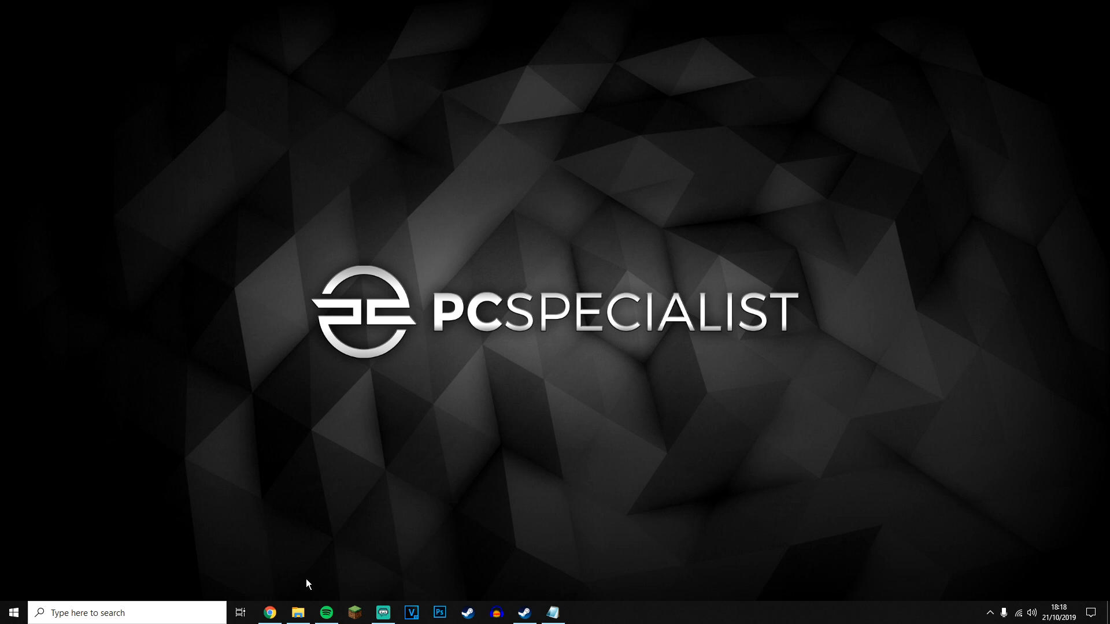
# Step: Search the DLLme site for 'mf.dll'
pyautogui.click(269, 613)
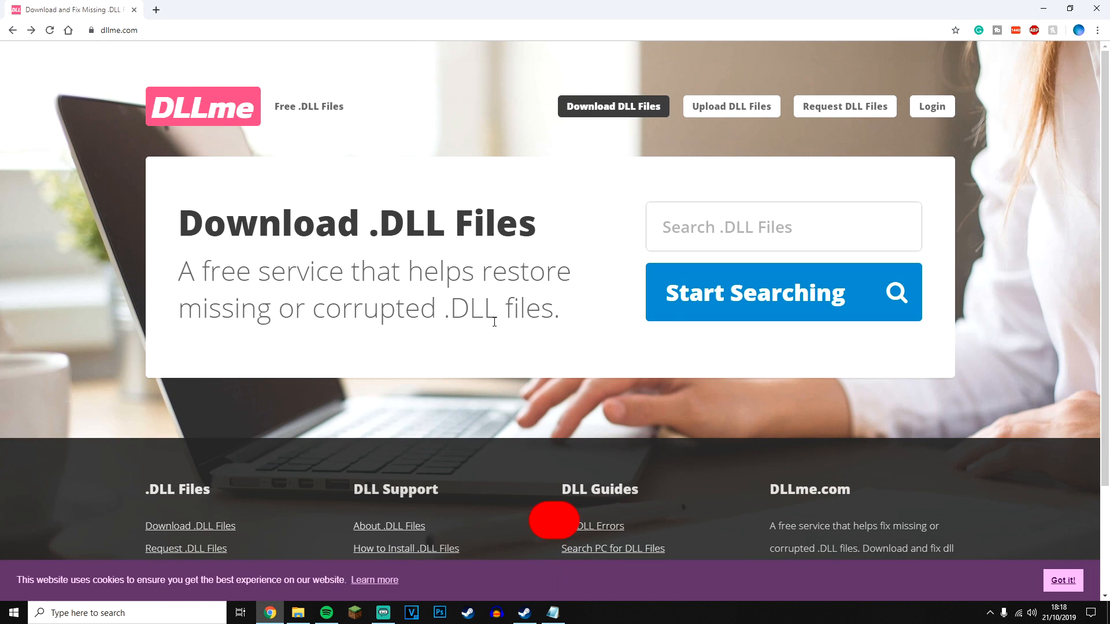
pyautogui.write('m')
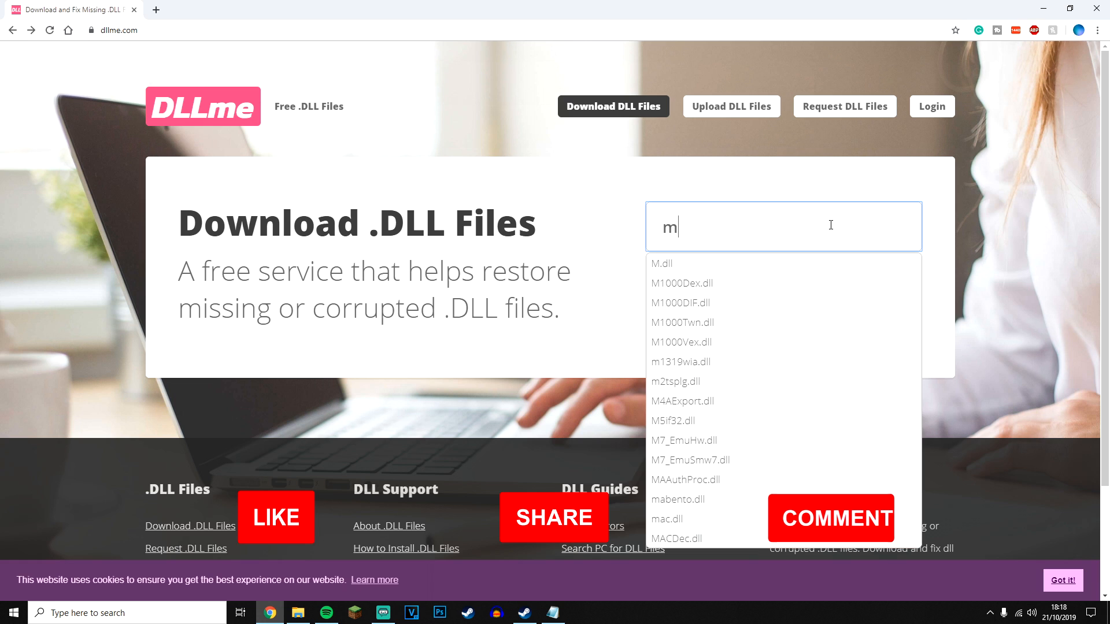
pyautogui.write('f.dll')
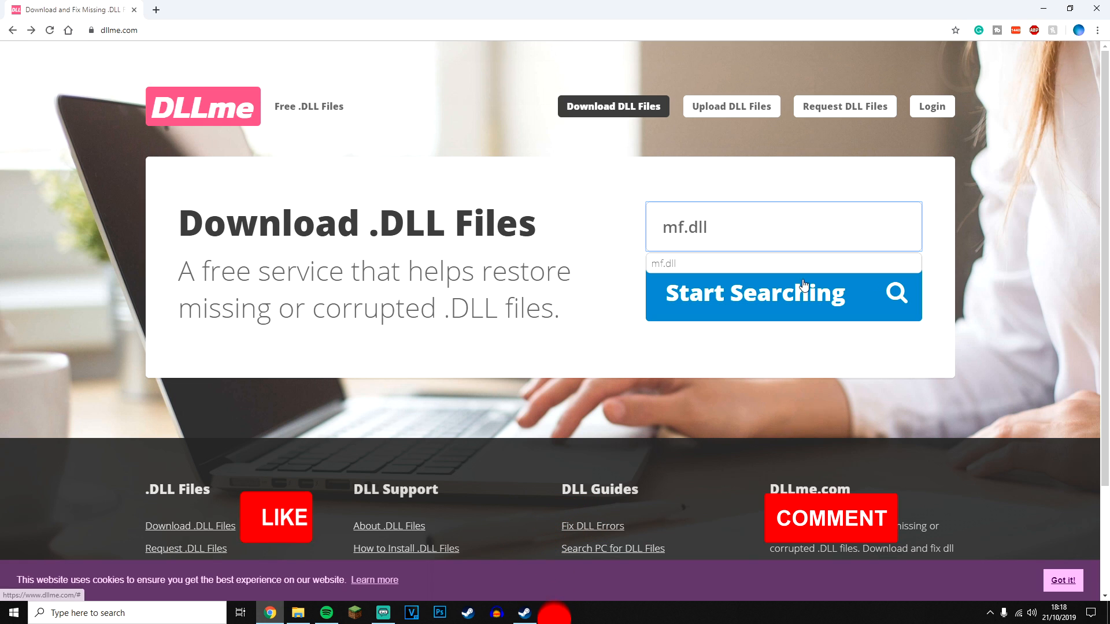
pyautogui.click(754, 293)
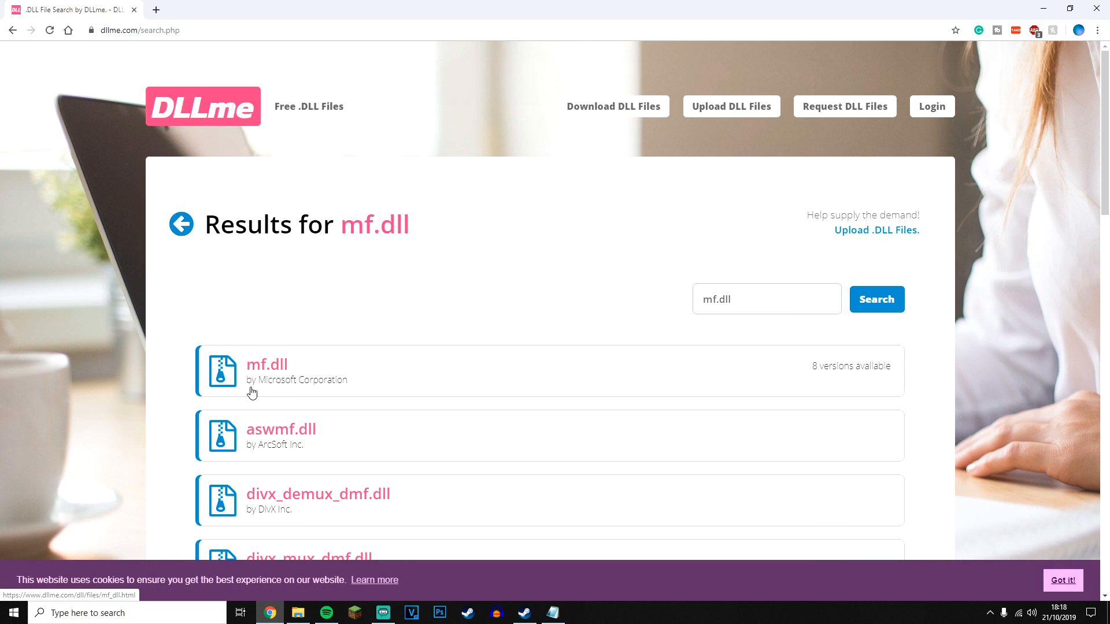
# Step: Download mf.dll, open the zip archive, then return to Steam
pyautogui.click(267, 364)
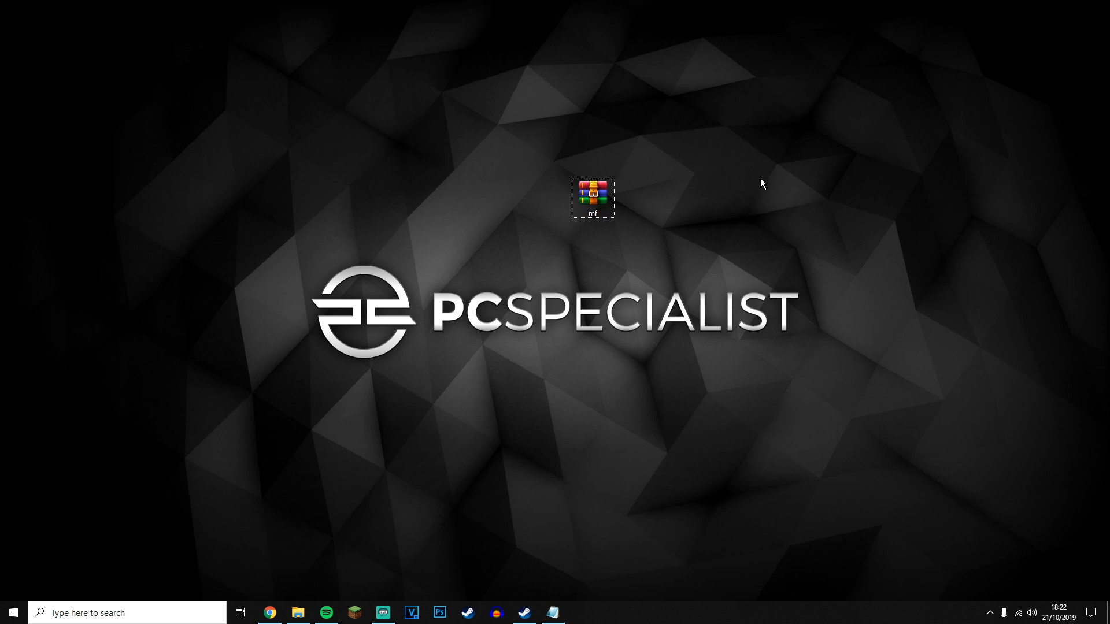
pyautogui.doubleClick(593, 196)
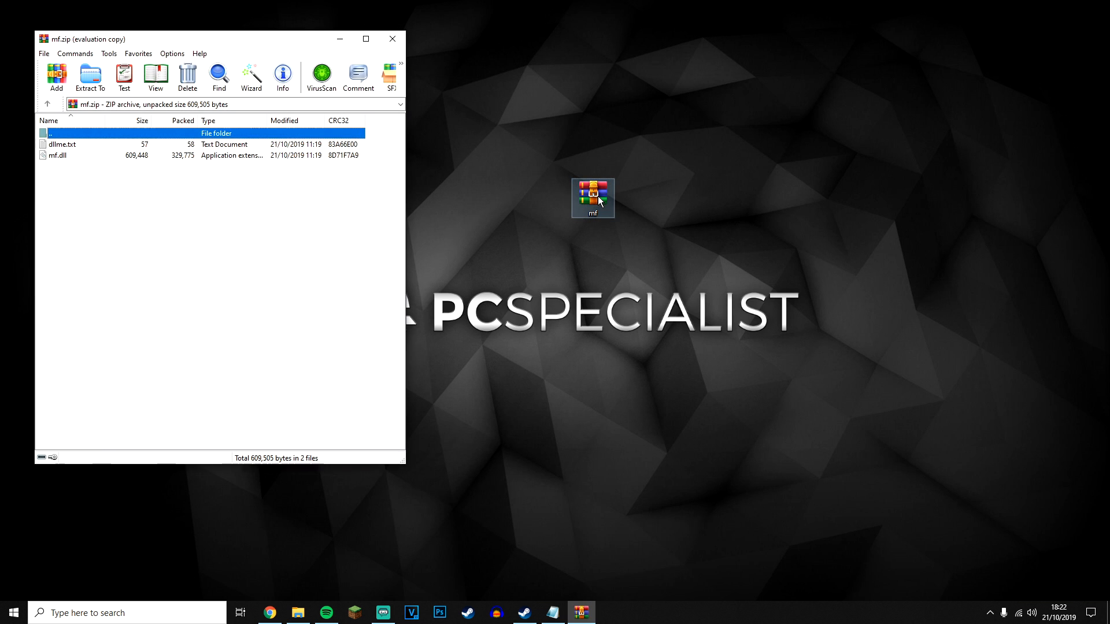
pyautogui.click(524, 613)
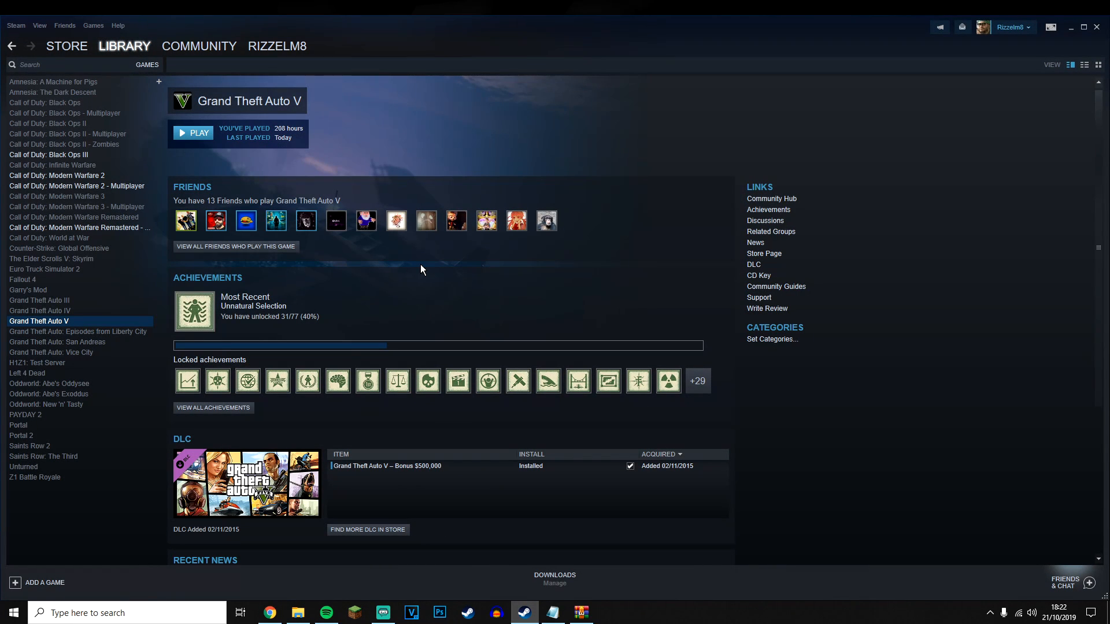
# Step: Browse Grand Theft Auto V's local files from its Steam properties
pyautogui.rightClick(38, 321)
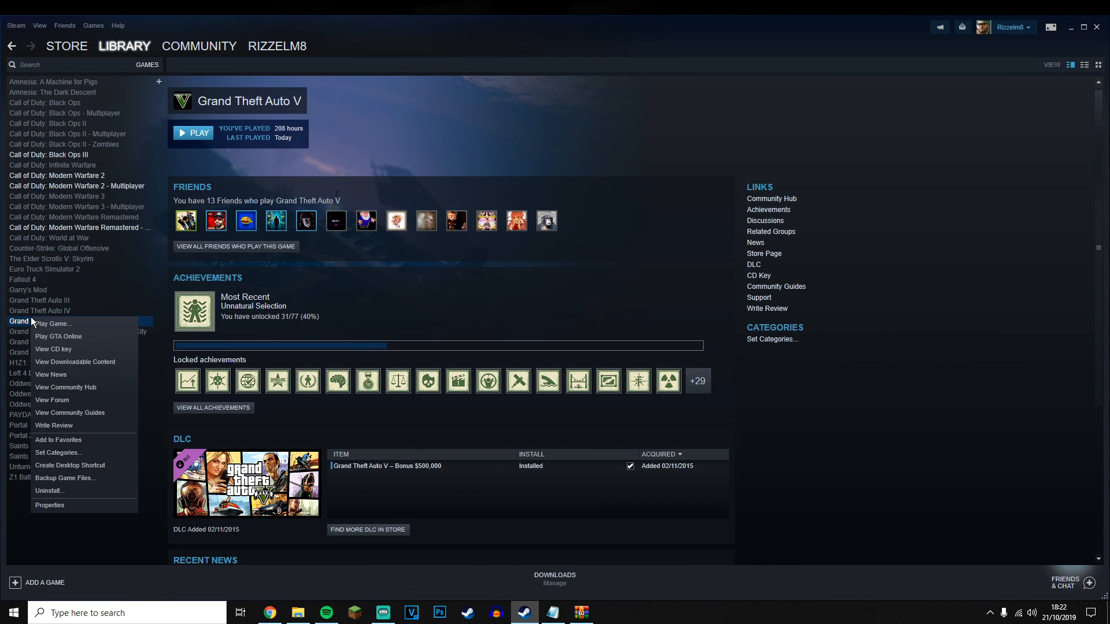
pyautogui.click(50, 504)
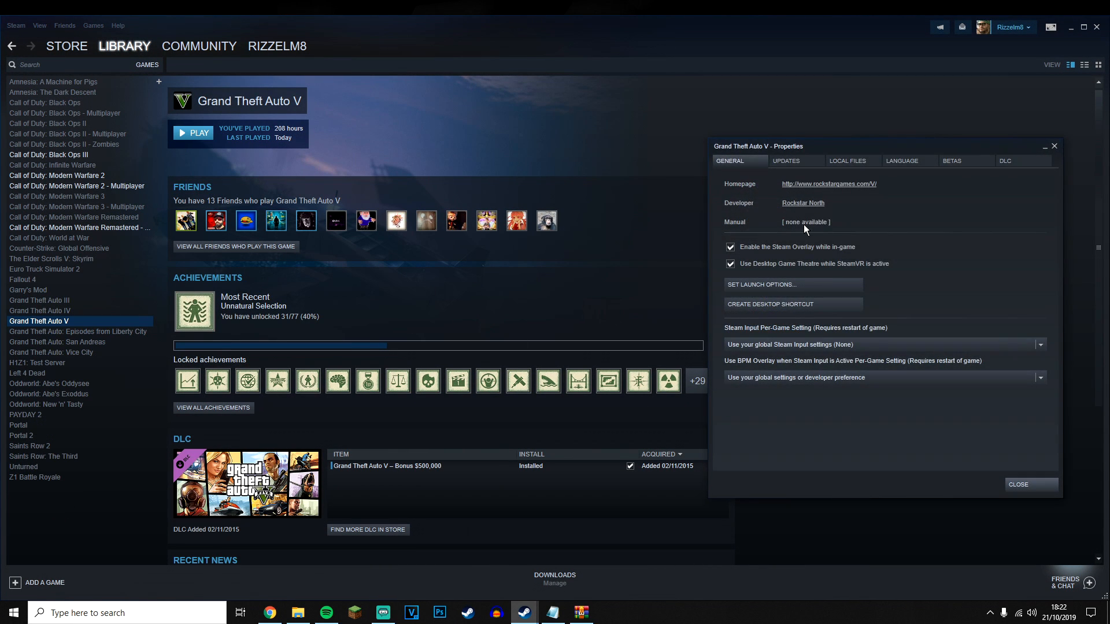
pyautogui.click(846, 163)
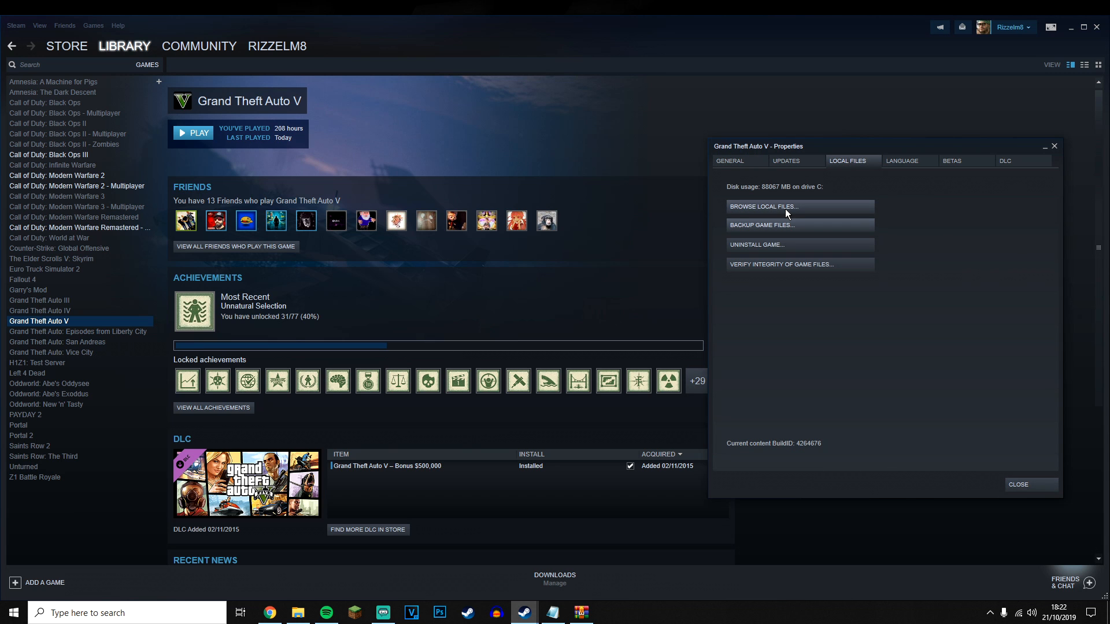
pyautogui.click(763, 206)
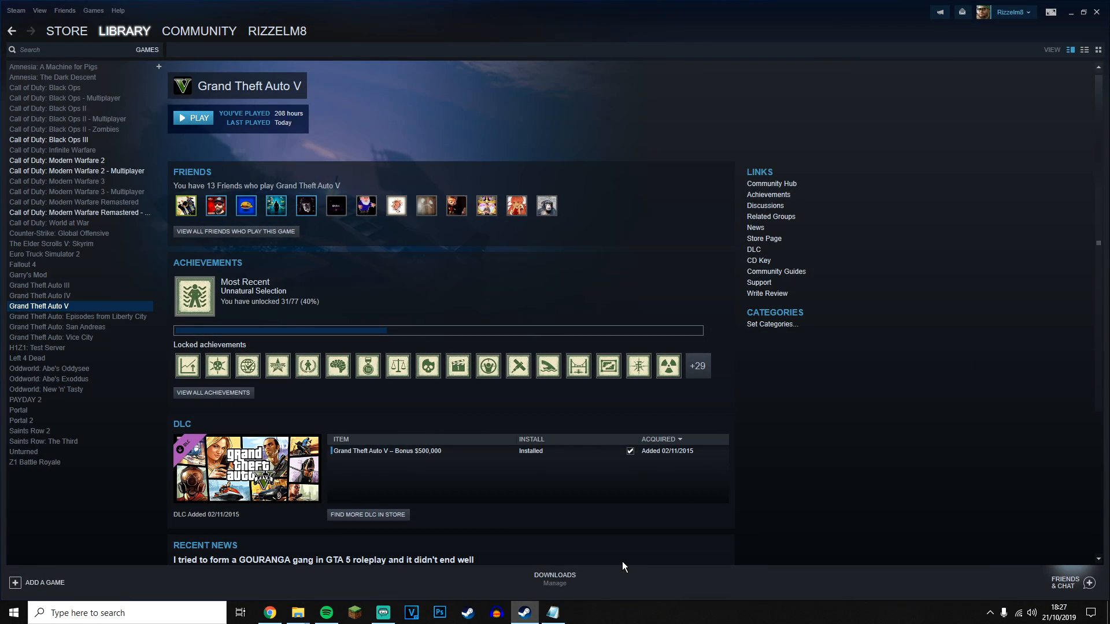
# Step: Uninstall Grand Theft Auto V from the Steam library and confirm
pyautogui.rightClick(38, 305)
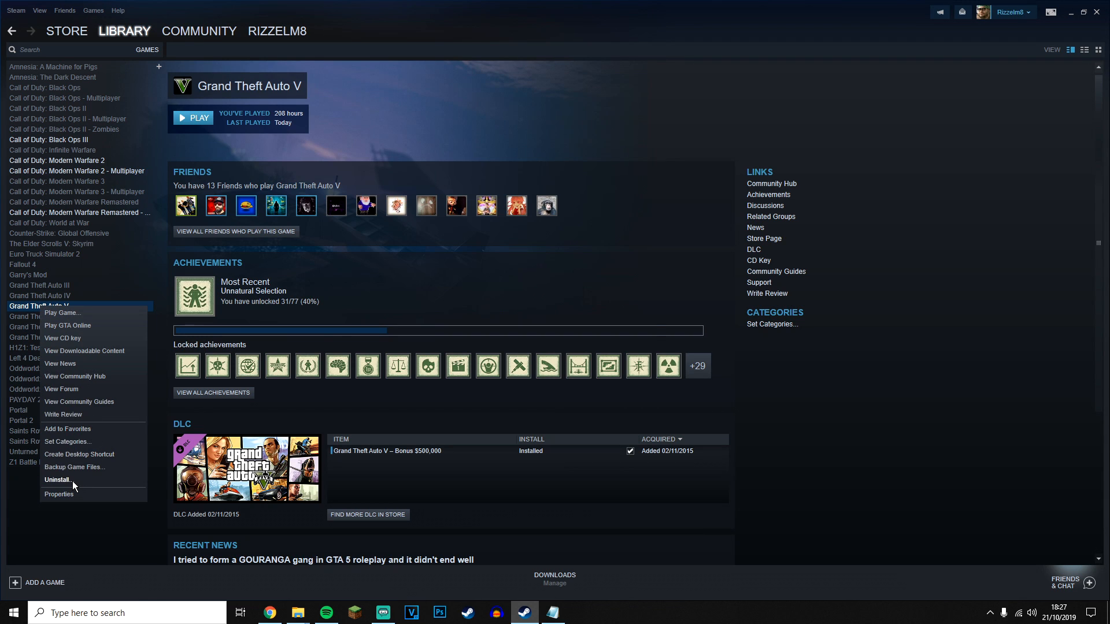
pyautogui.click(57, 480)
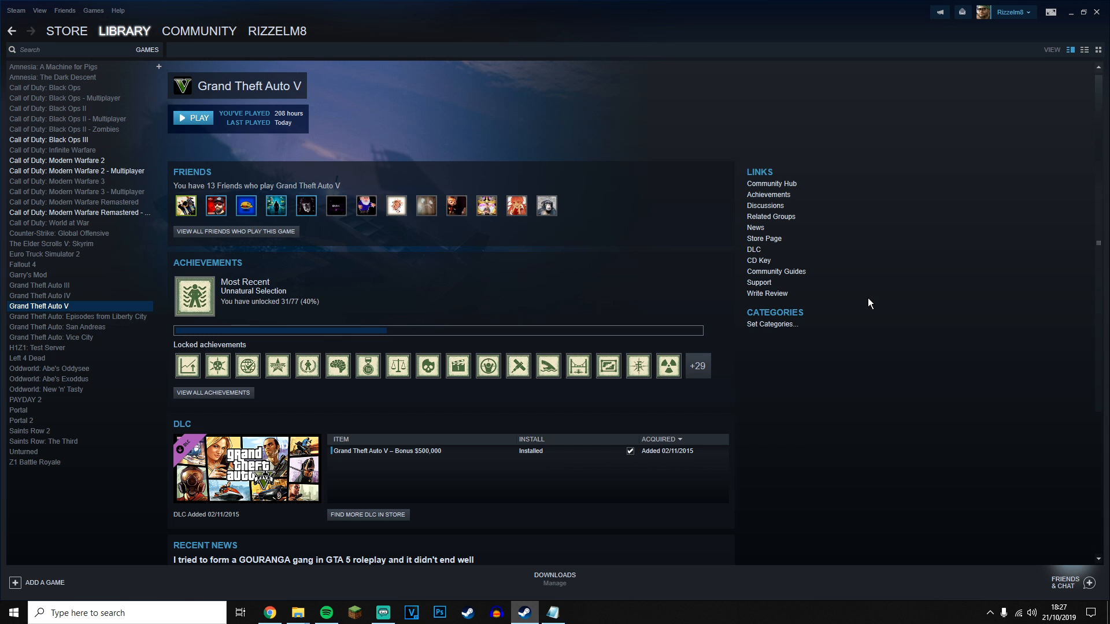
pyautogui.click(297, 612)
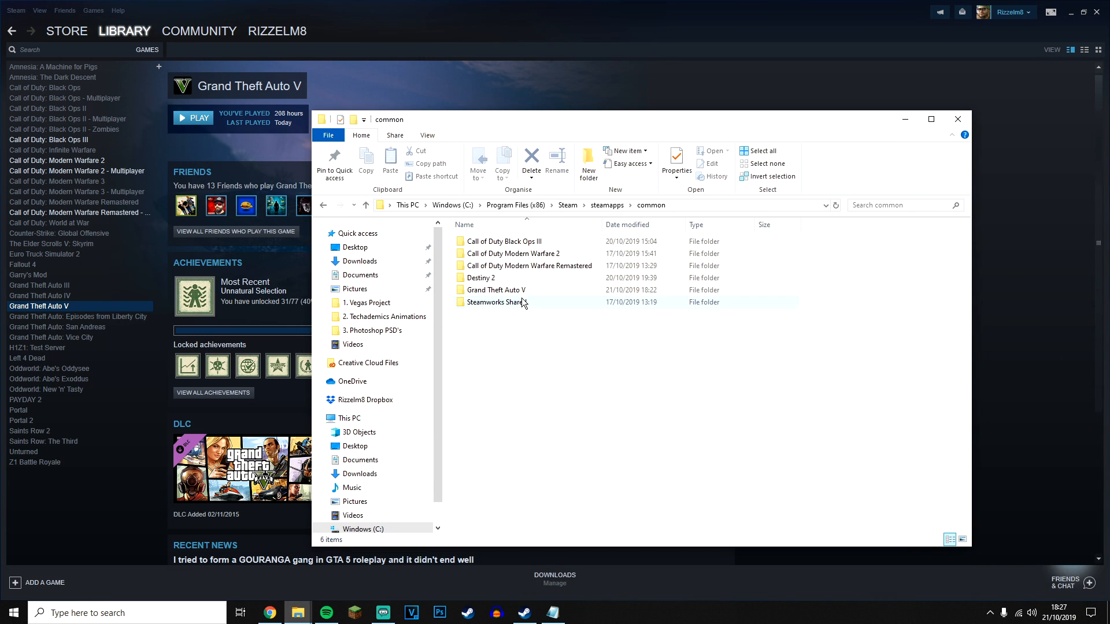
# Step: Select the leftover Grand Theft Auto V folder in steamapps\common and open its actions menu
pyautogui.click(496, 289)
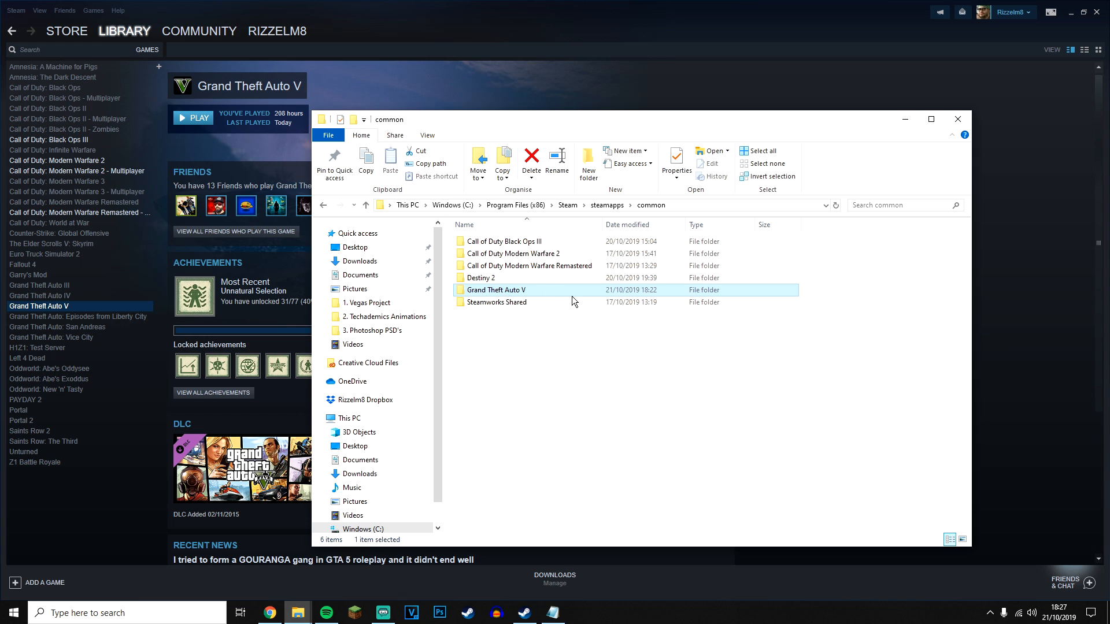
pyautogui.moveTo(580, 294)
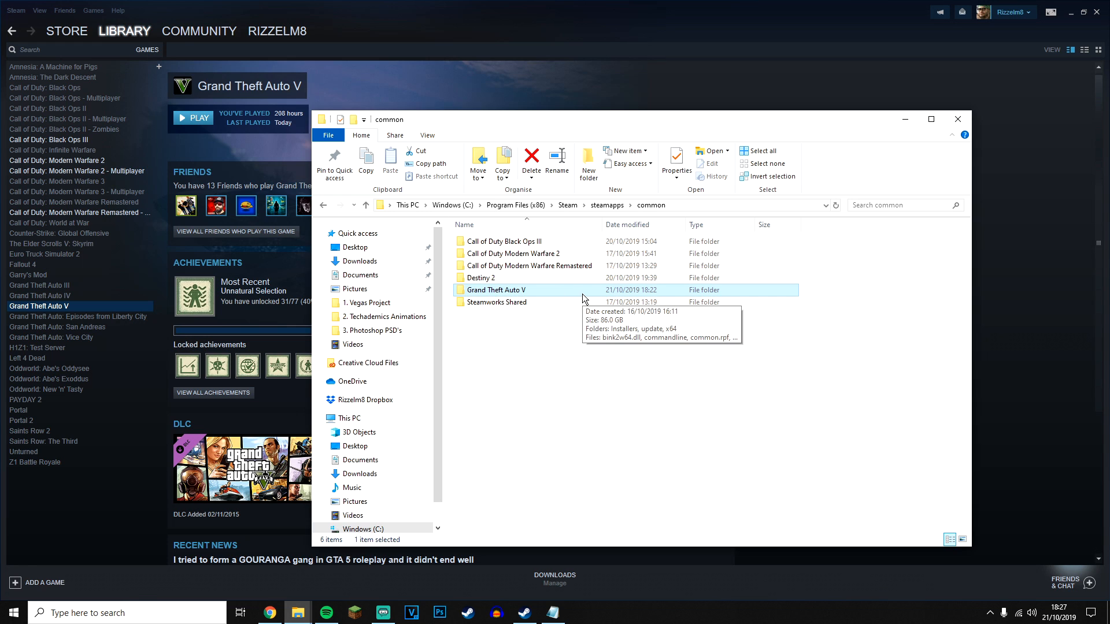
pyautogui.rightClick(499, 290)
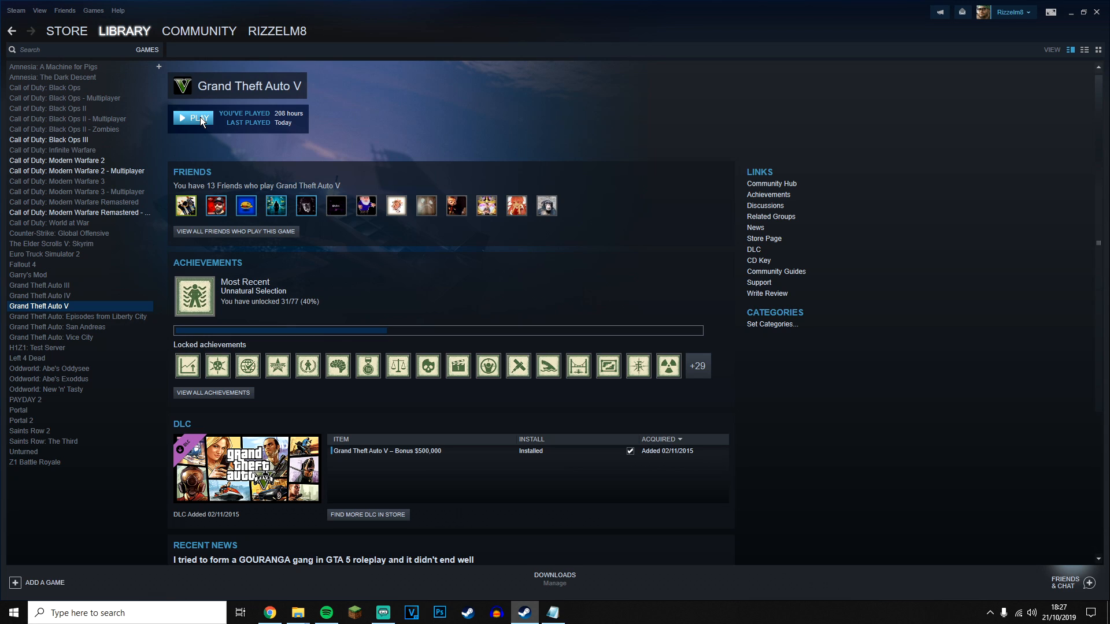
pyautogui.moveTo(898, 258)
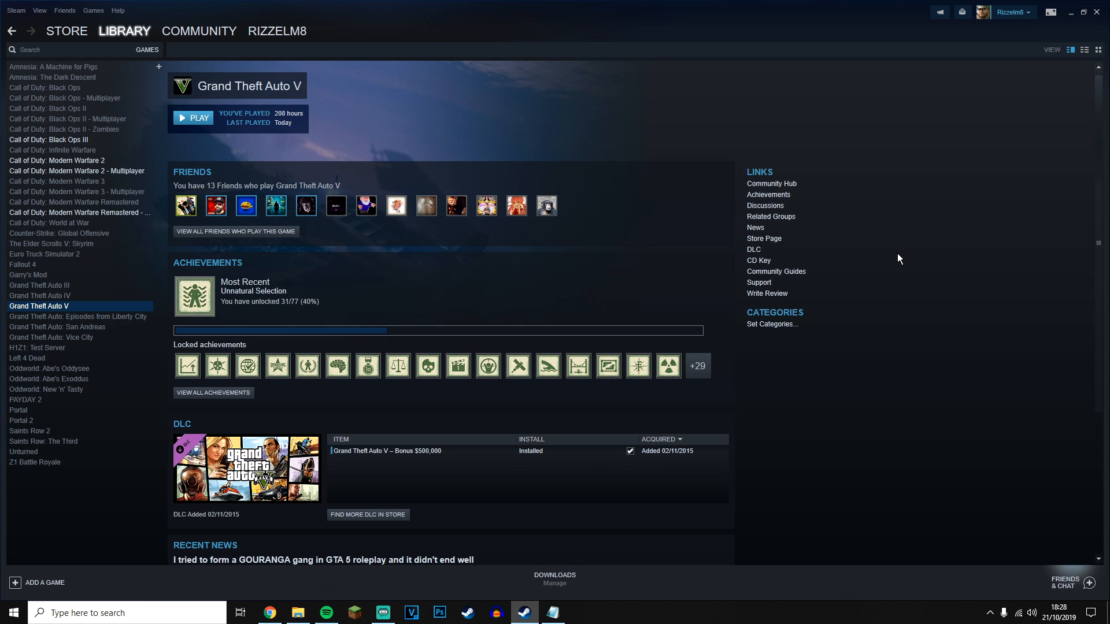